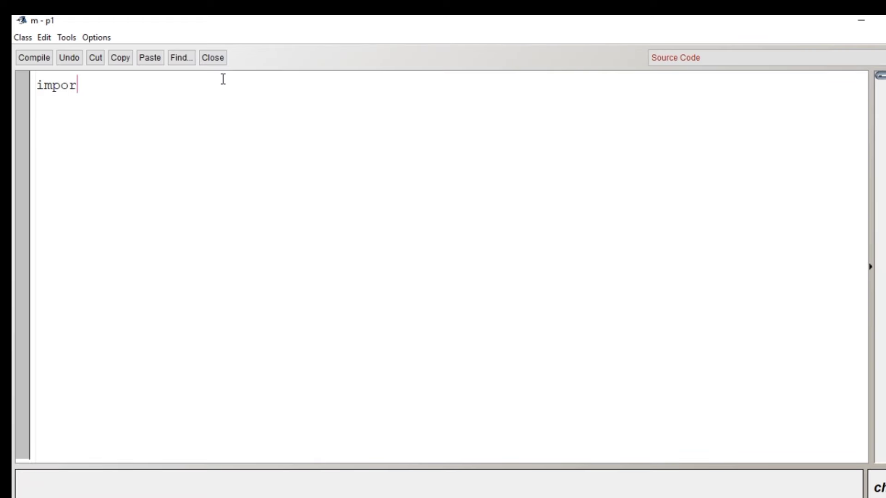
# Step: Write 'import java.util.Scanner;' followed by the 'class m' header and its opening brace
pyautogui.write('t java')
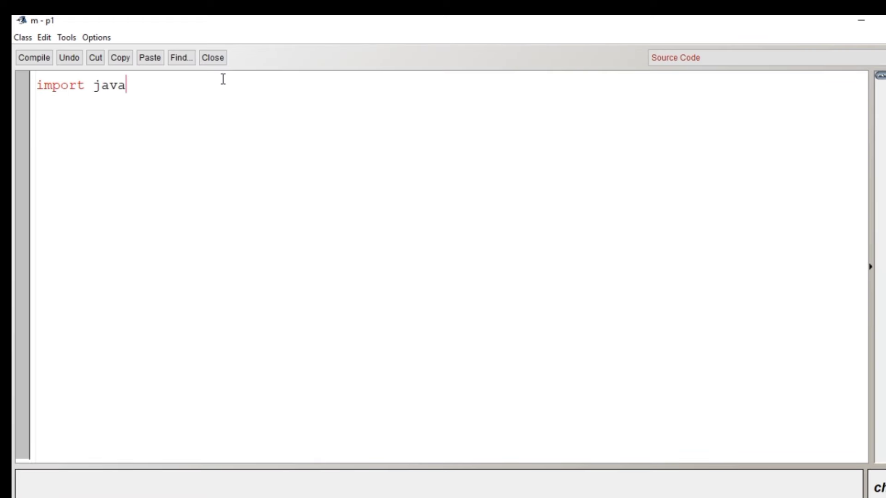
pyautogui.write('.util.S')
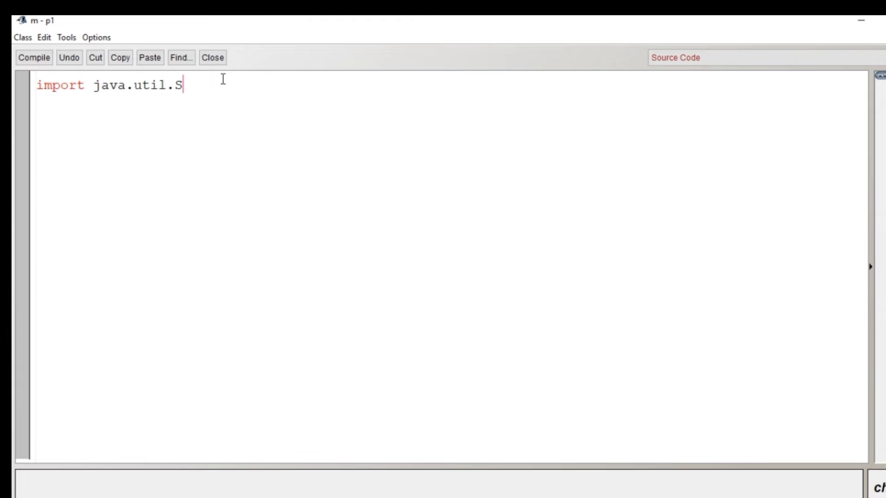
pyautogui.write('canner;')
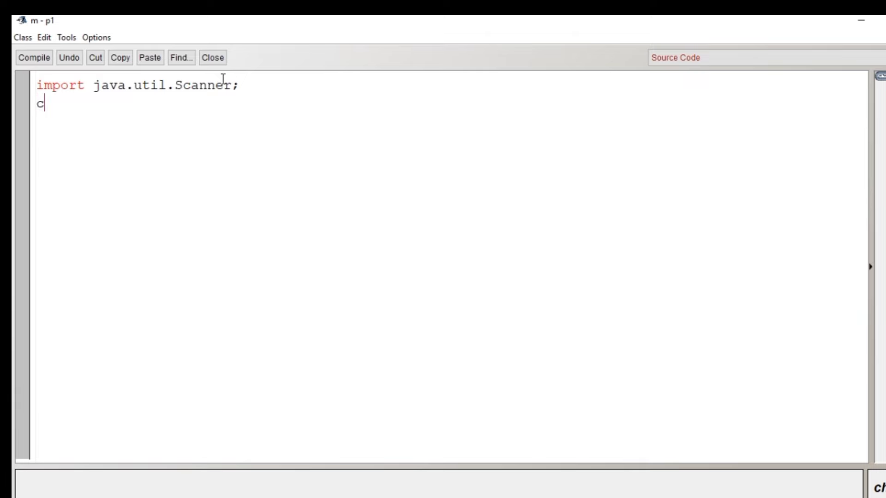
pyautogui.write('laas')
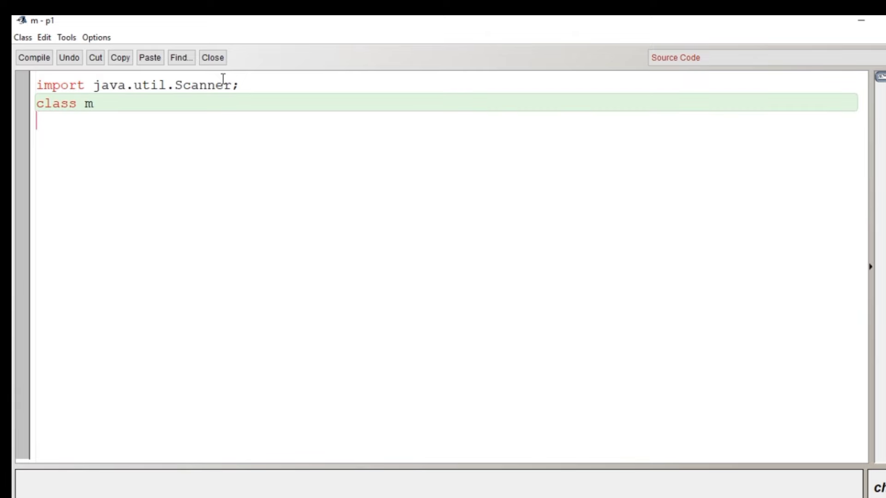
pyautogui.write('{')
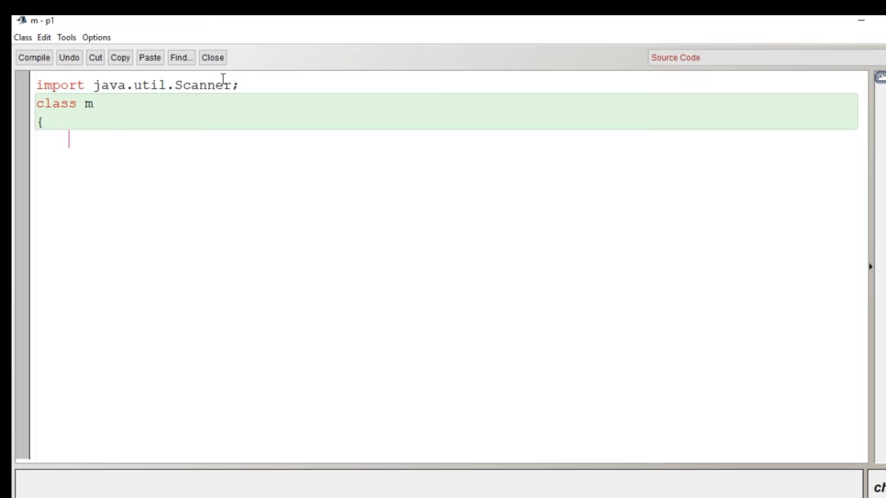
# Step: Declare 'static int rev(int num)' and begin its body with 'int r=0;'
pyautogui.write('sta')
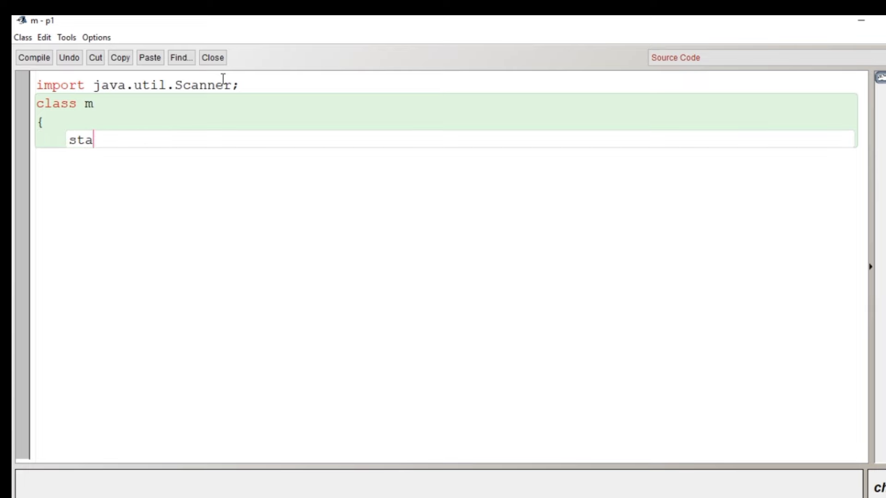
pyautogui.write('tic int')
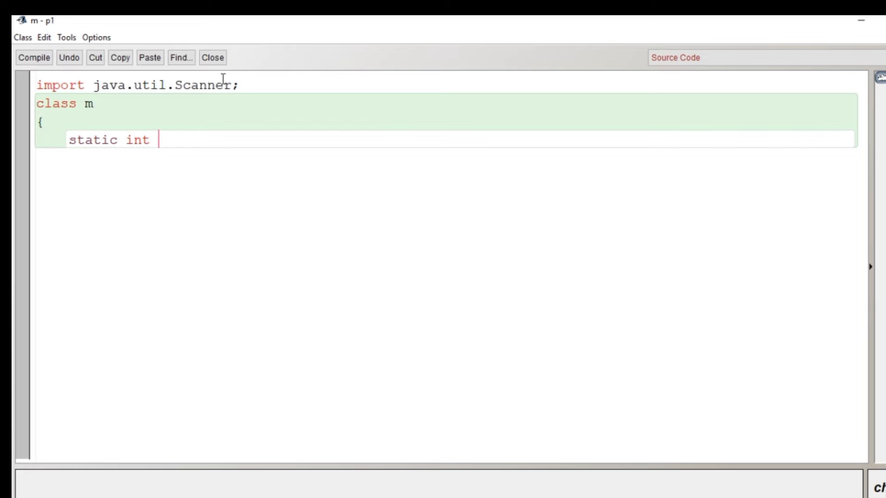
pyautogui.write('rev()')
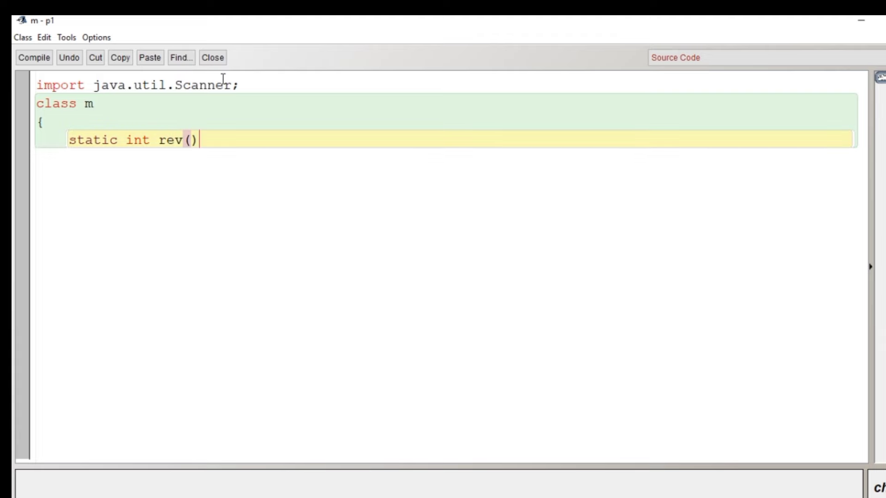
pyautogui.write('int')
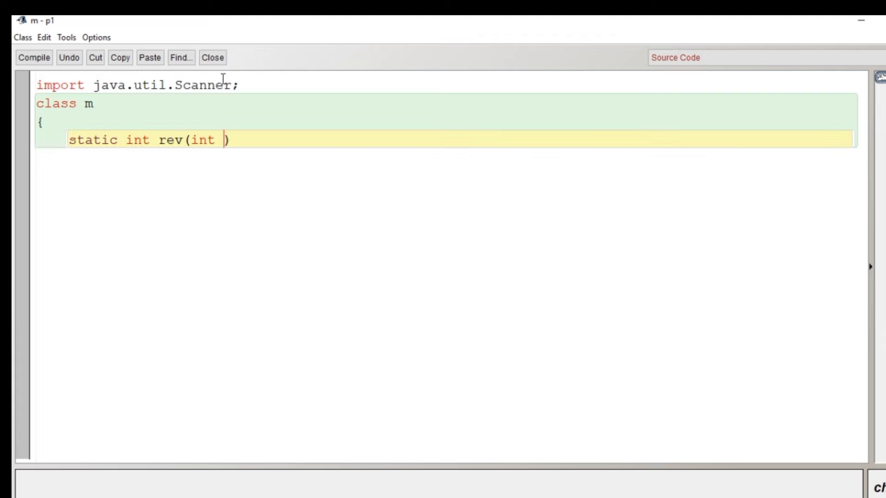
pyautogui.write('num)')
pyautogui.write('{')
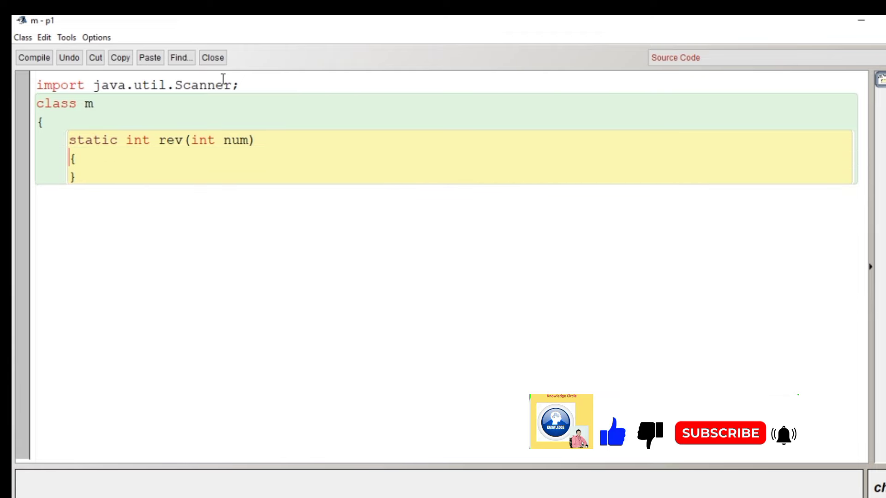
pyautogui.write('i')
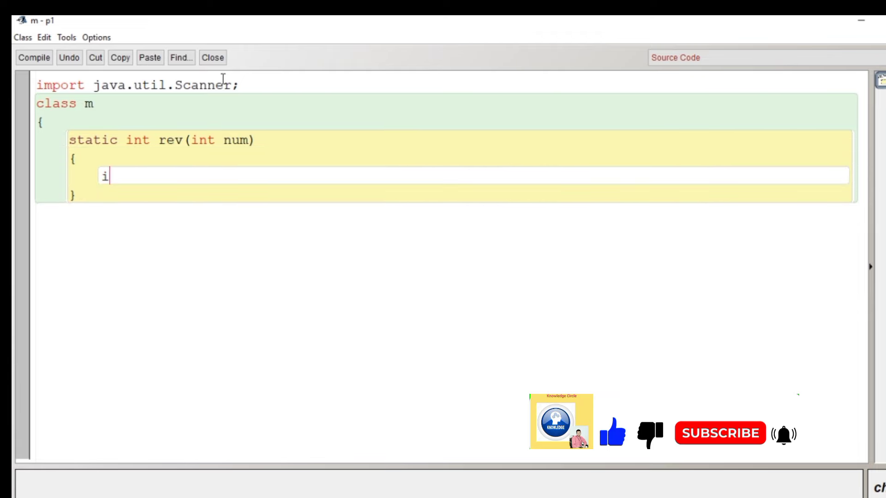
pyautogui.write('nt')
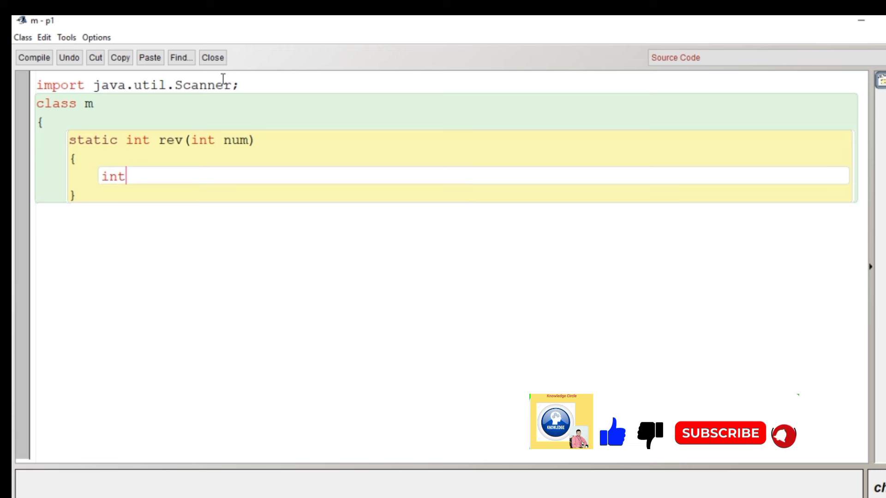
pyautogui.write('r=0;')
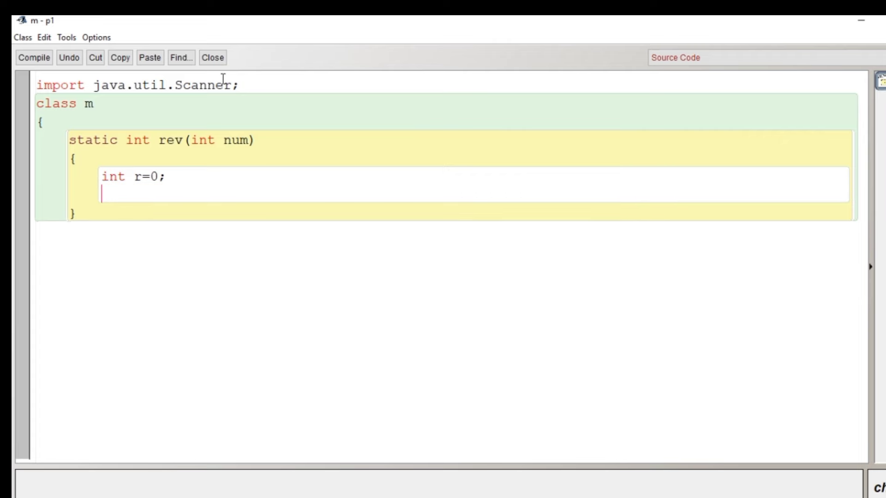
pyautogui.write('while()')
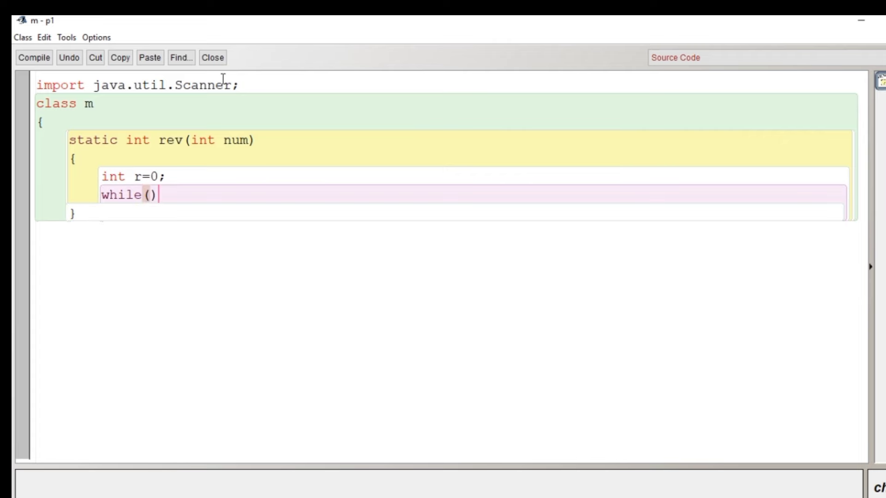
pyautogui.write('n!=0')
pyautogui.write('i')
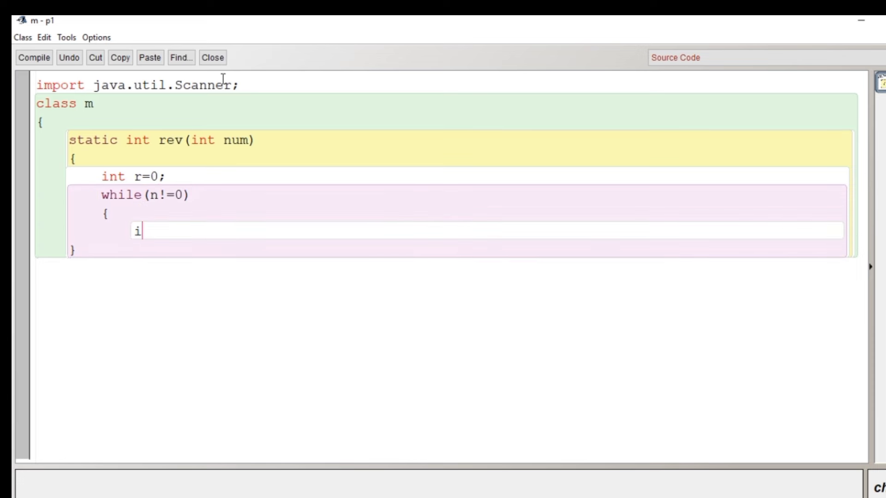
pyautogui.write('nt d=')
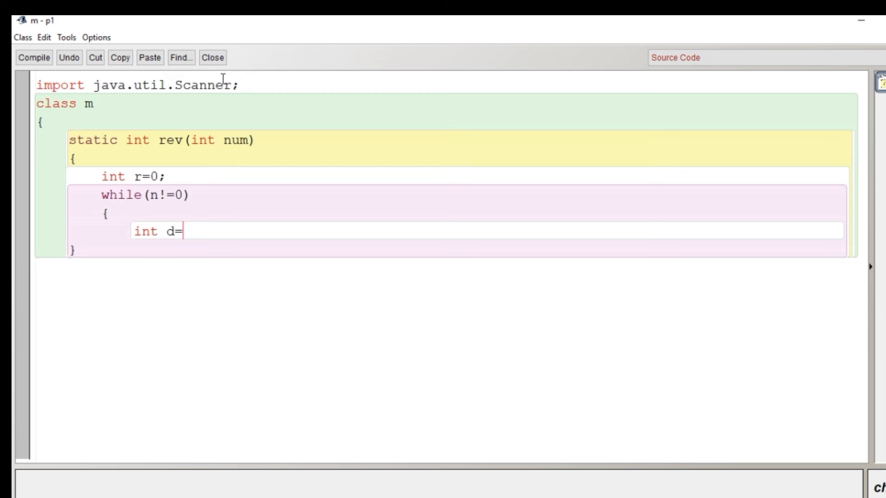
pyautogui.write('num')
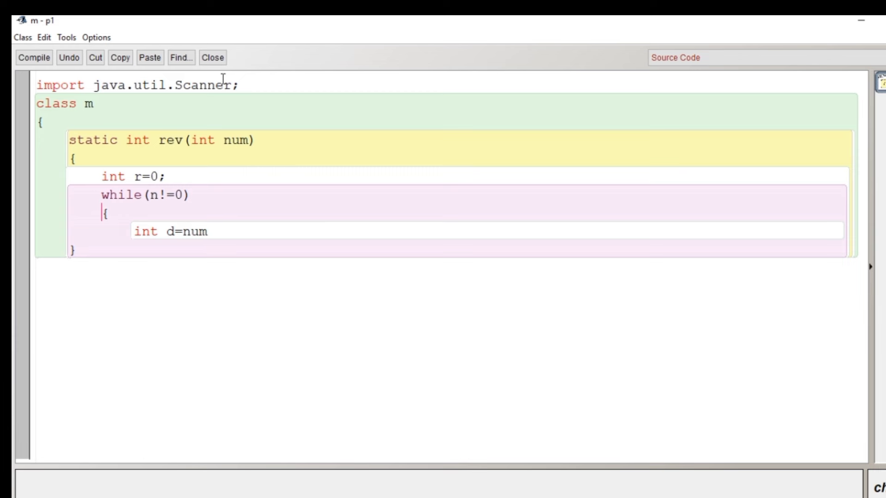
pyautogui.write('um')
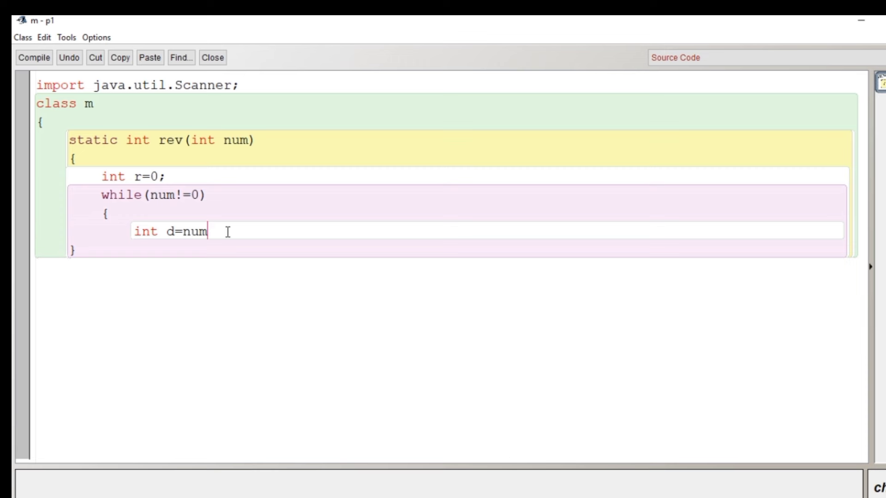
pyautogui.write('%10;')
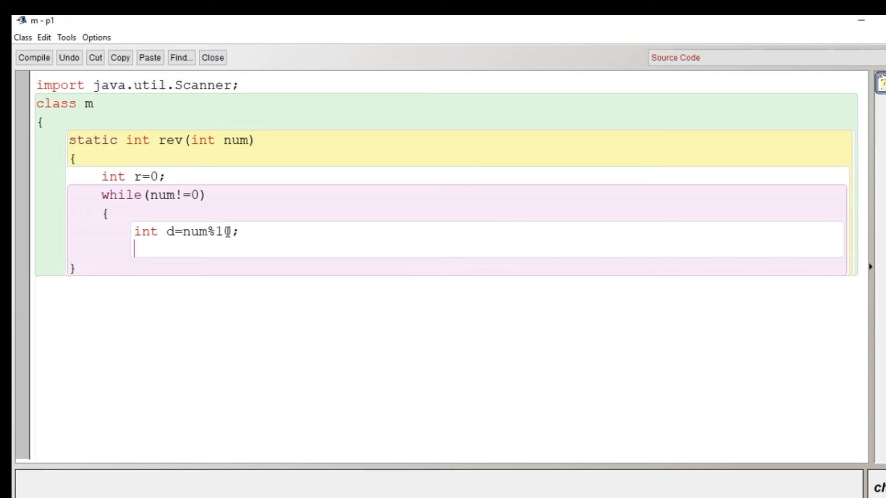
pyautogui.write('rev=re')
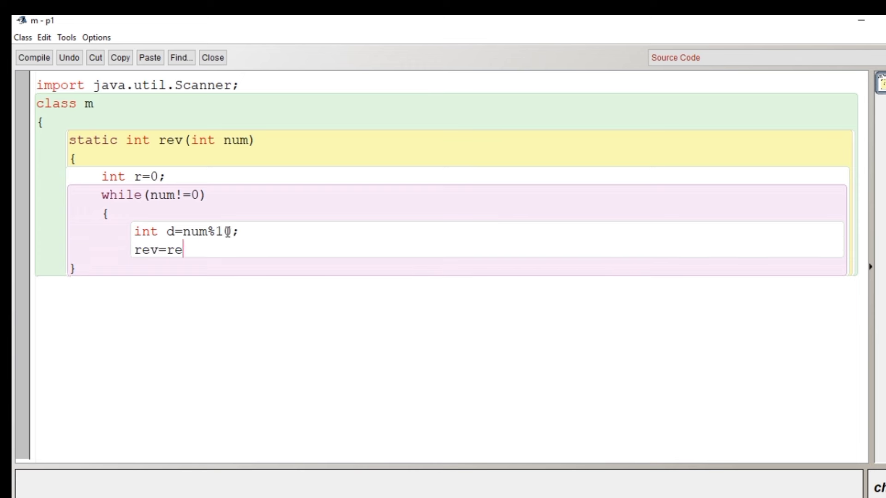
pyautogui.write('v*10+d;')
pyautogui.write('n')
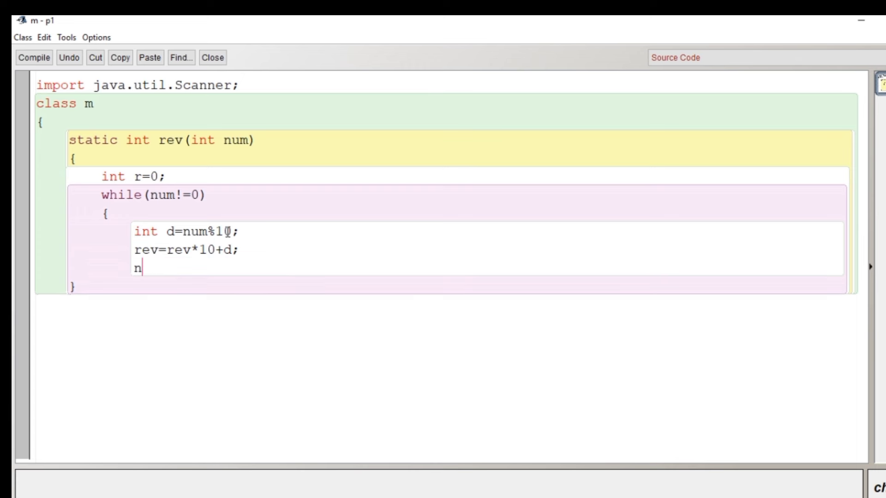
pyautogui.write('um')
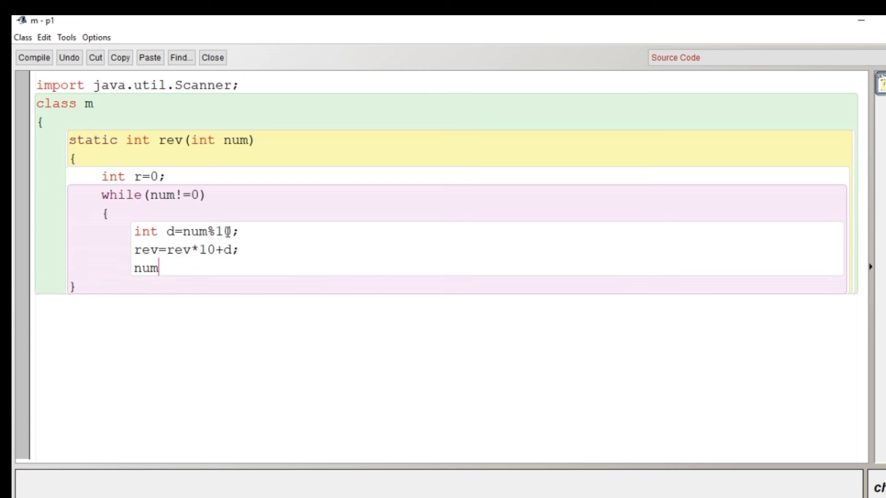
pyautogui.write('/=')
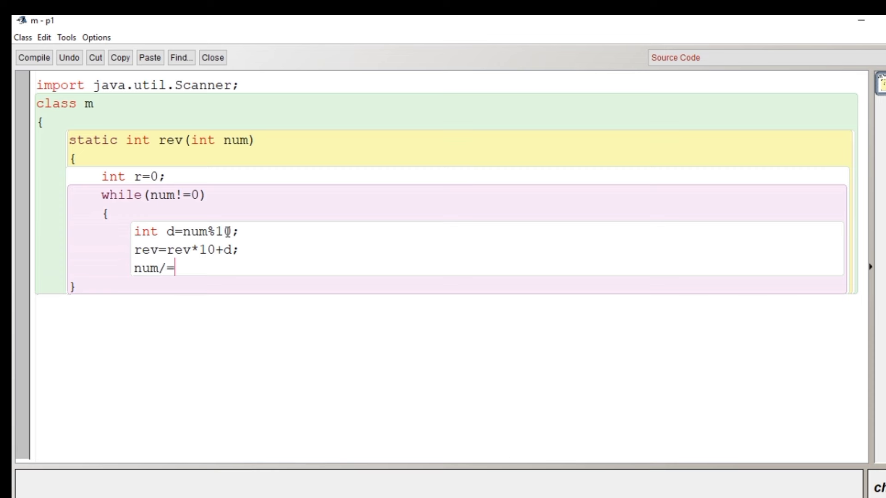
pyautogui.write('10;')
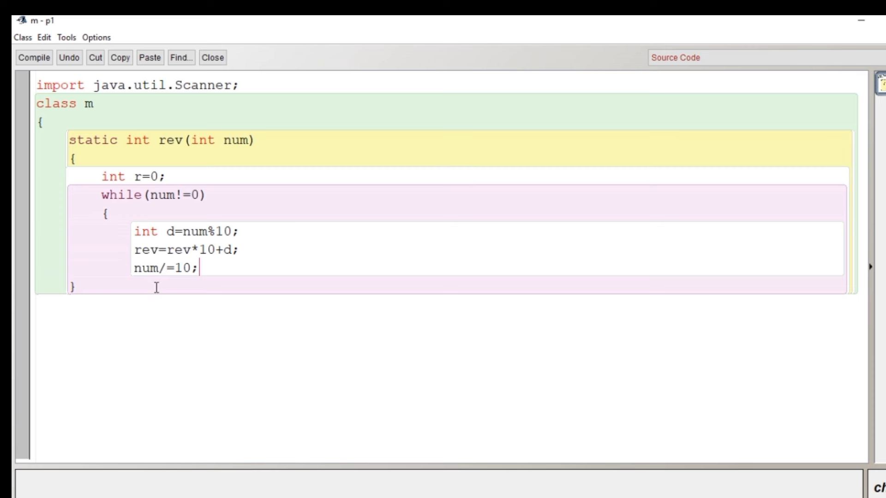
pyautogui.write('retu')
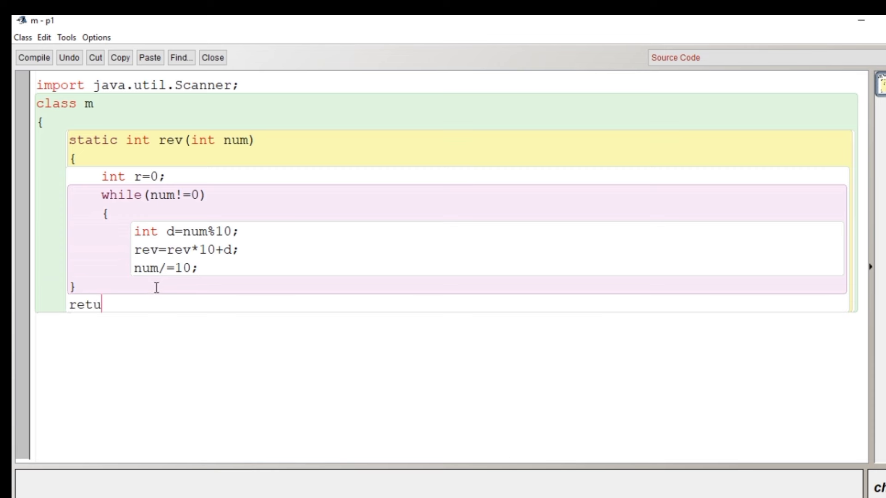
pyautogui.write('rn')
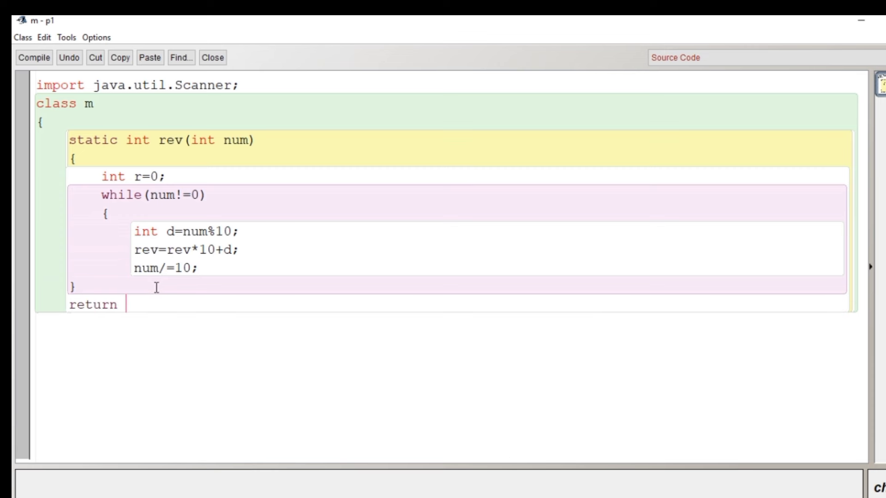
pyautogui.write('r')
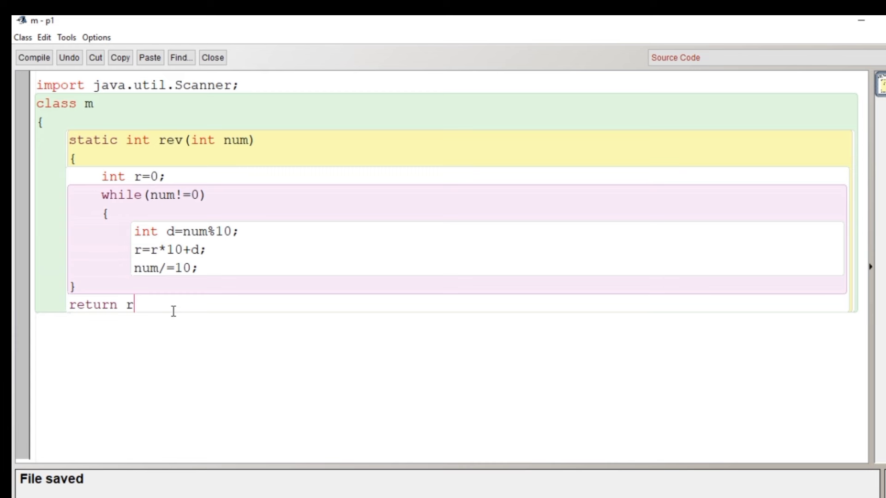
pyautogui.write(';}')
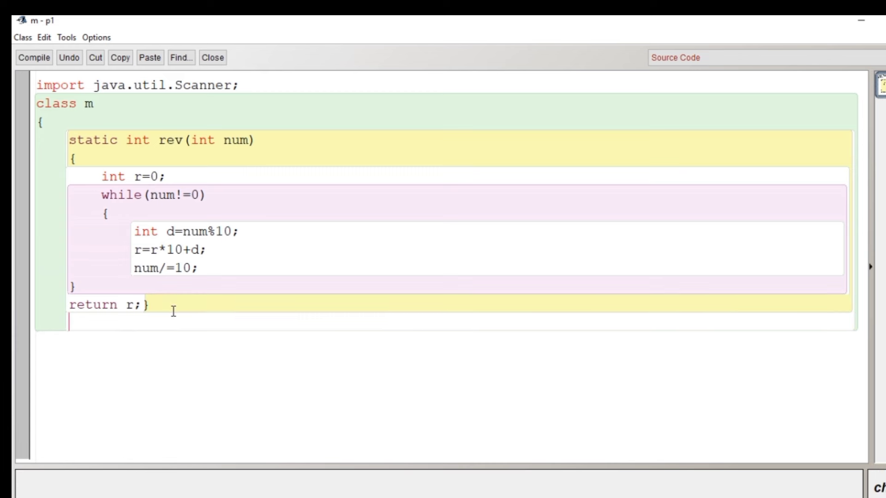
pyautogui.write('public st')
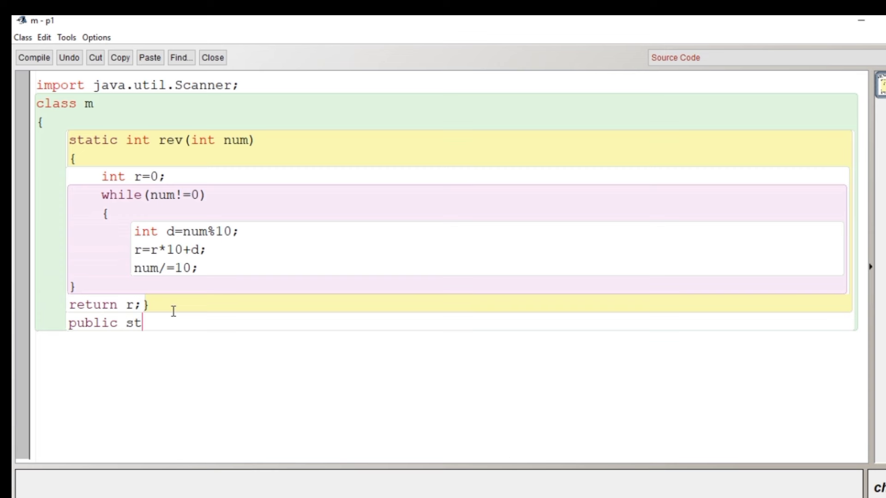
pyautogui.write('atic')
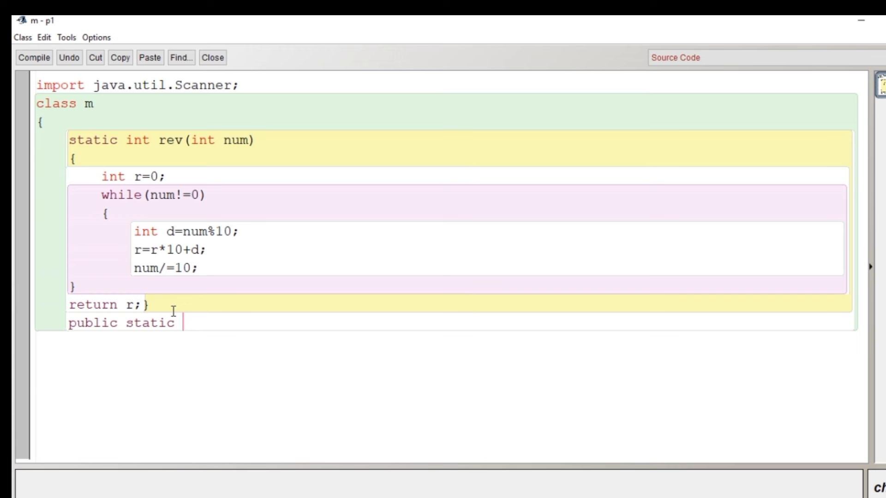
pyautogui.write('void mian')
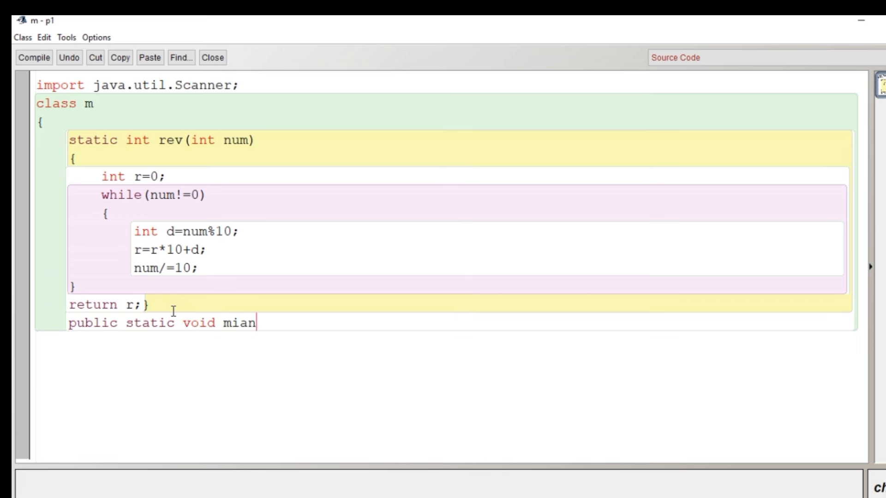
pyautogui.write('main()')
pyautogui.write('{')
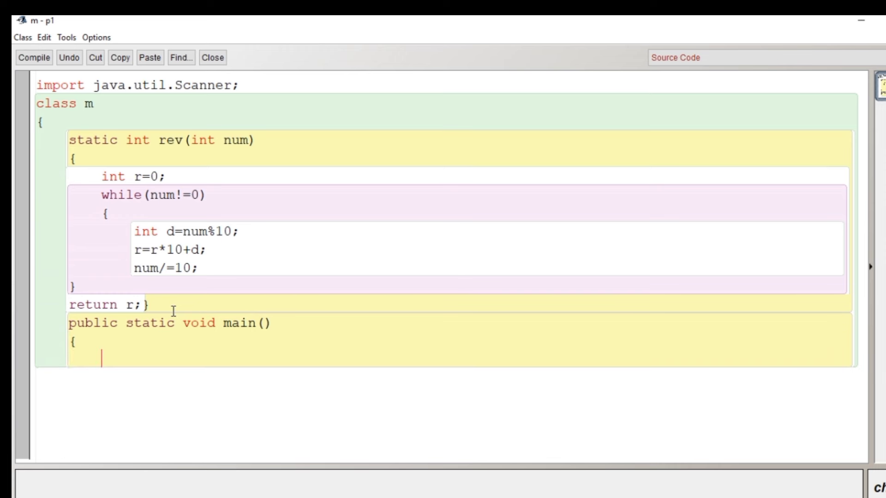
pyautogui.write('Scanner')
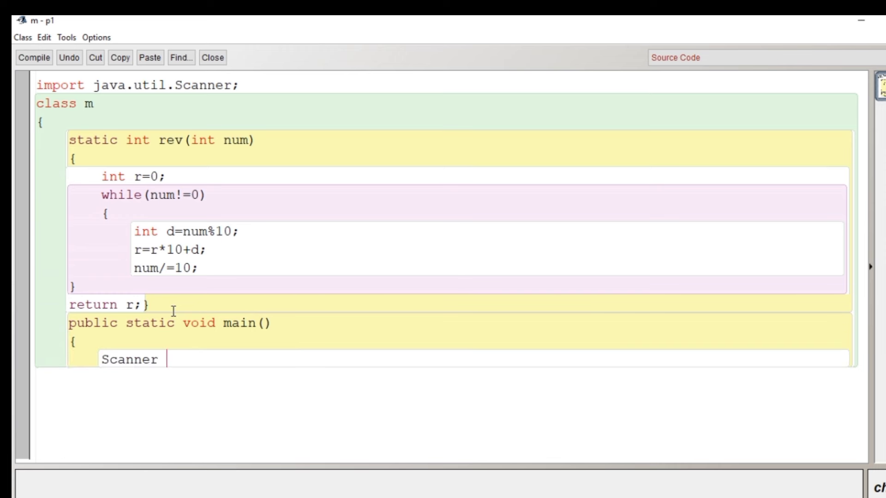
pyautogui.write('ob=neew Sc')
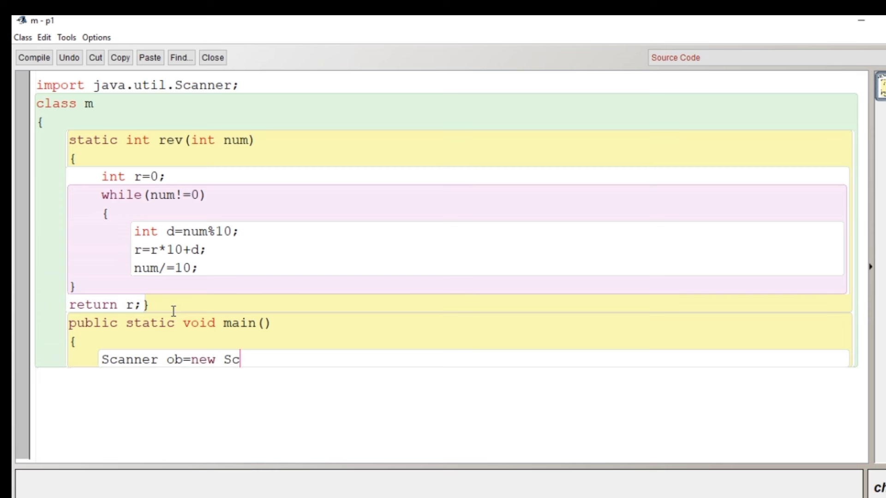
pyautogui.write('nner')
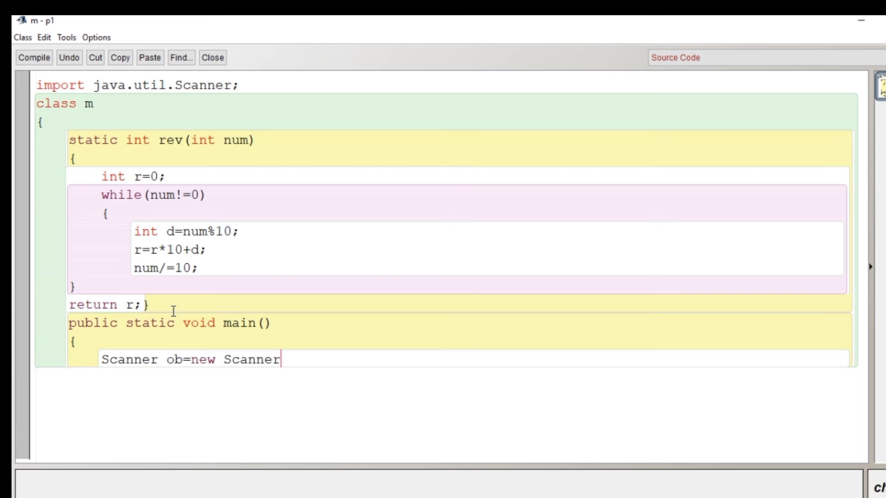
pyautogui.write('(Sys')
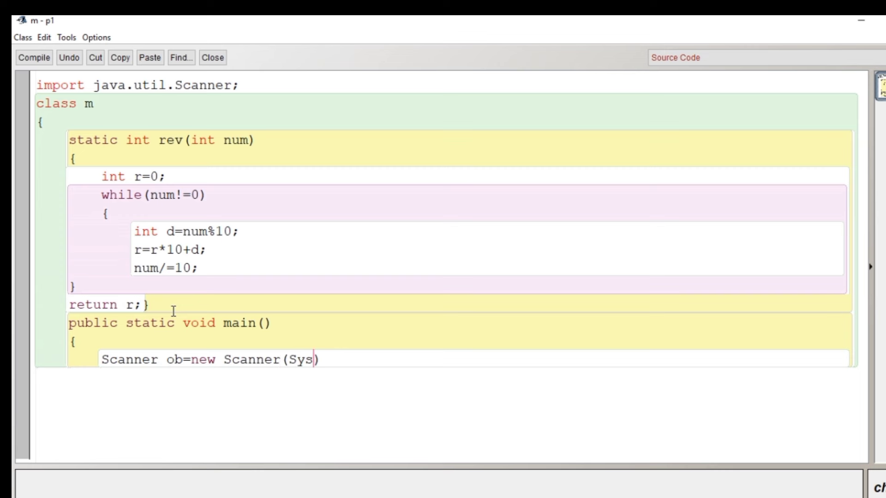
pyautogui.write('tem.i')
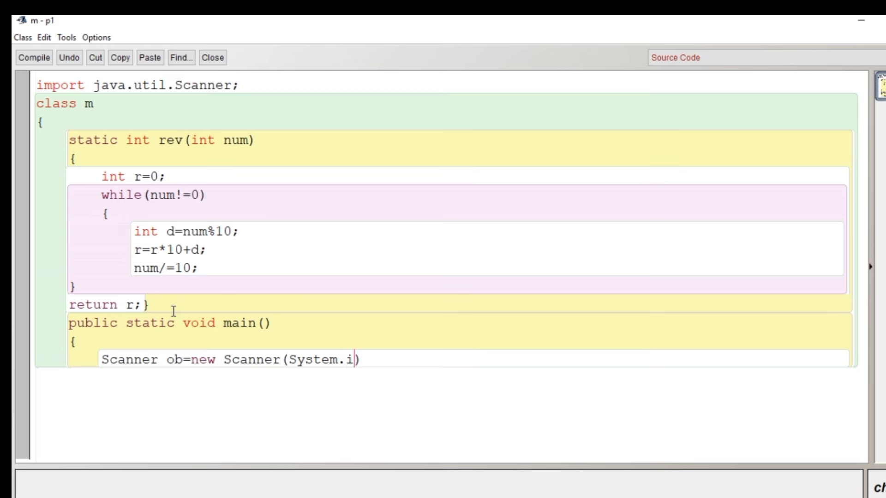
pyautogui.write('n);')
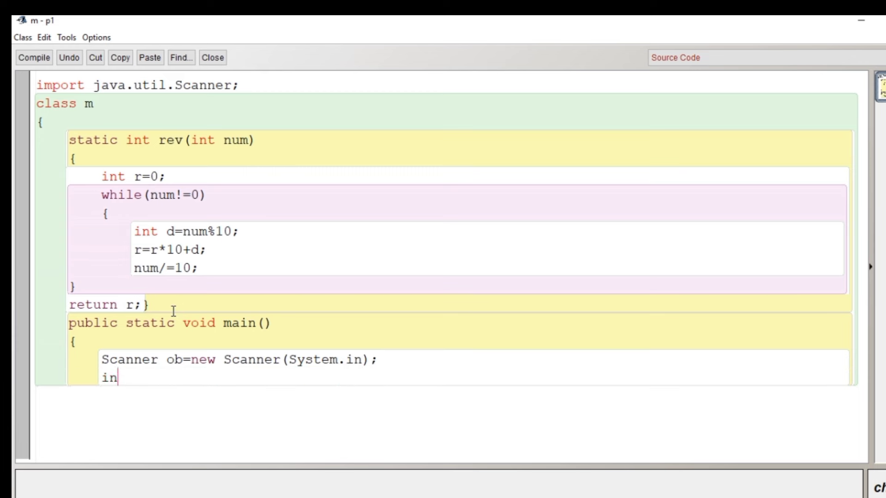
pyautogui.write('t')
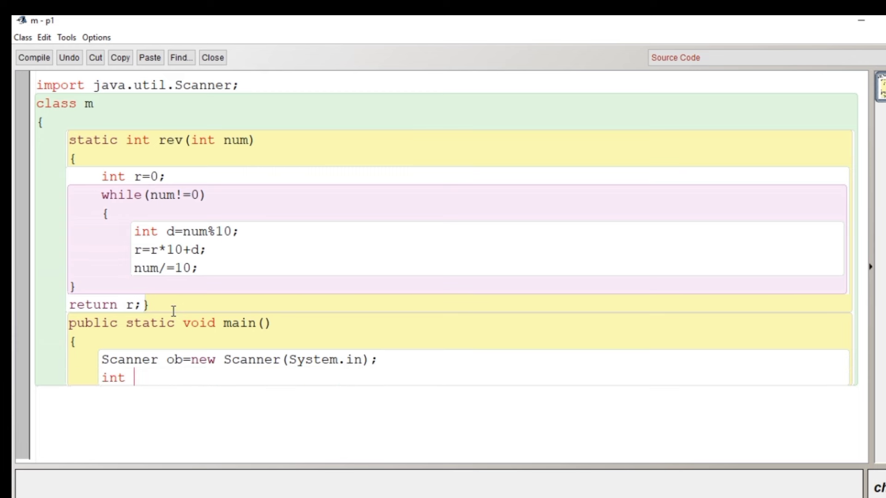
pyautogui.write('n;')
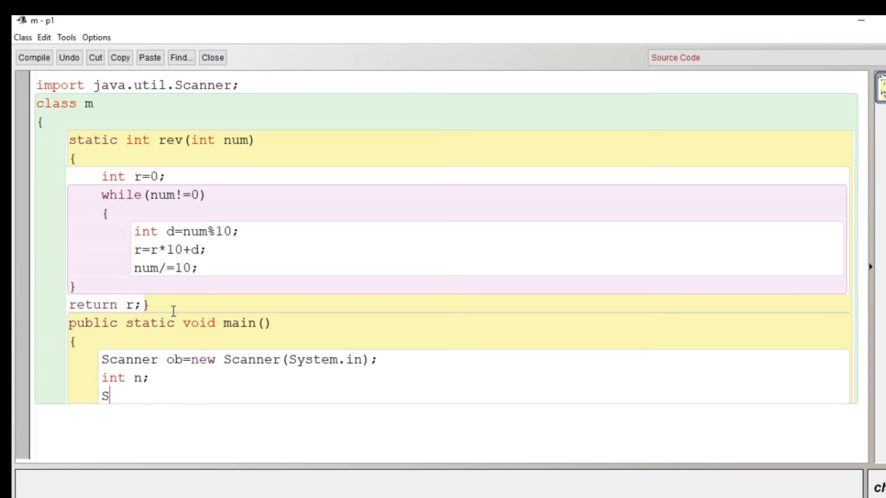
pyautogui.write('ystem.out')
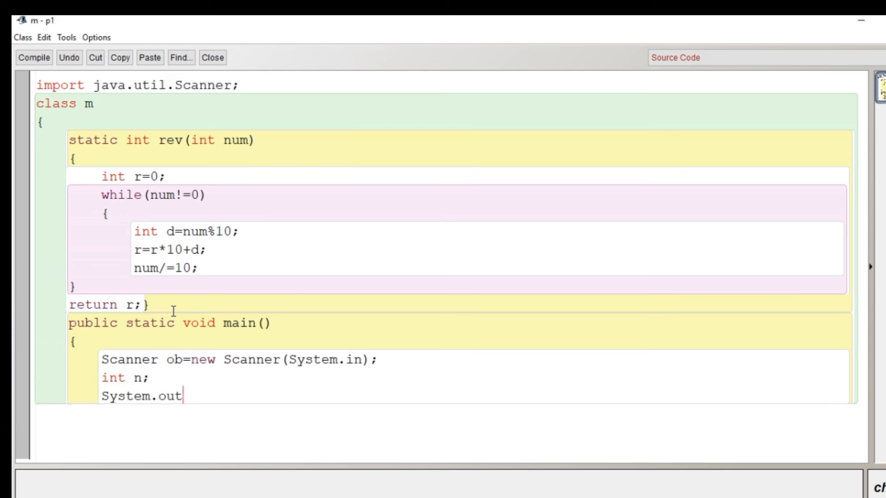
pyautogui.write('.print')
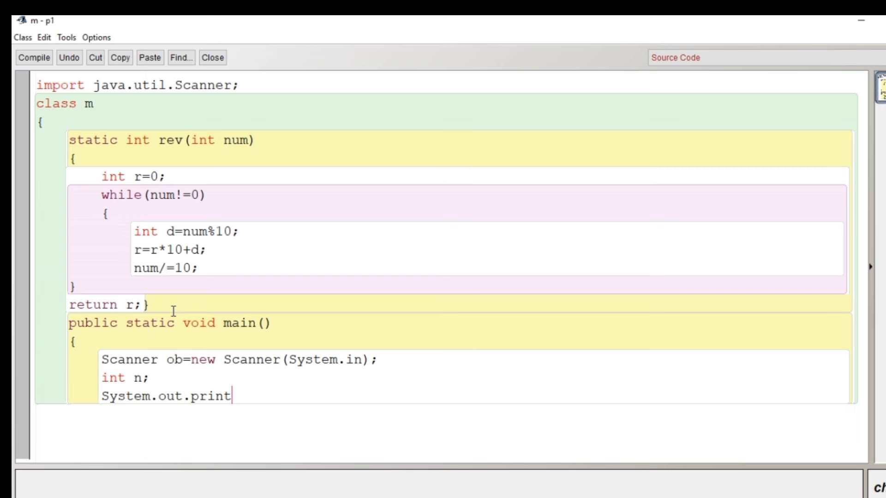
pyautogui.write('ln()')
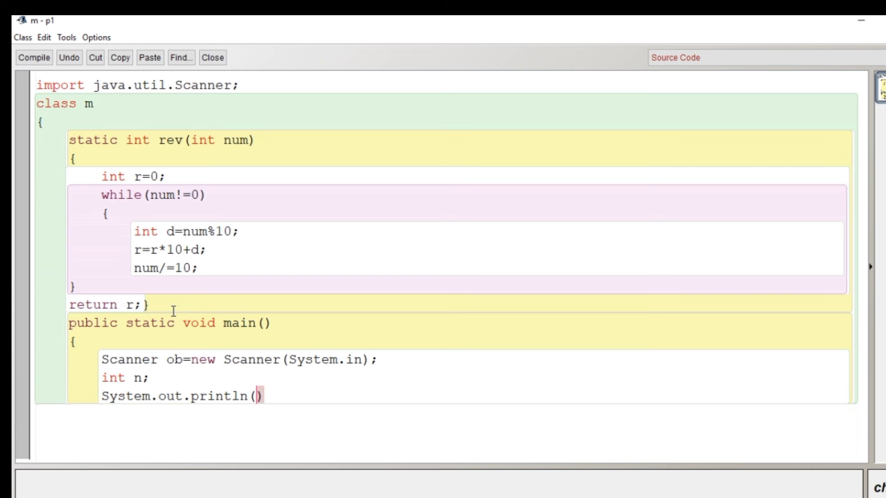
pyautogui.write('"Enter"')
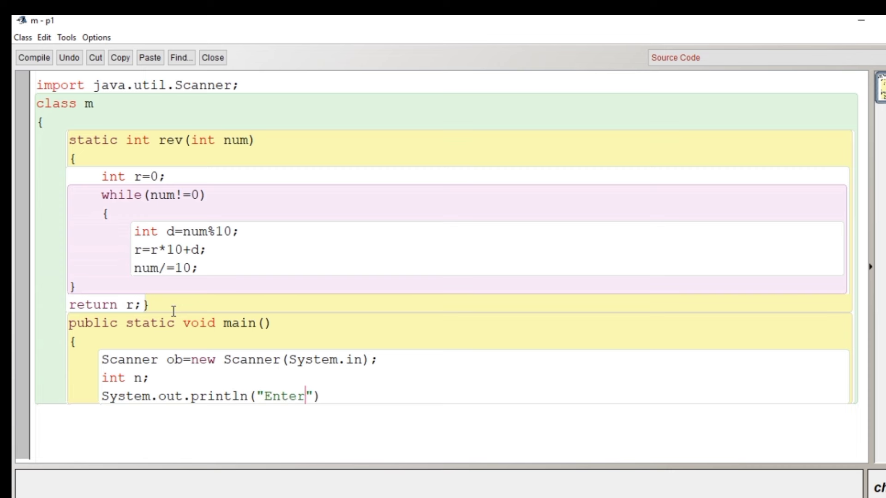
pyautogui.write('a number')
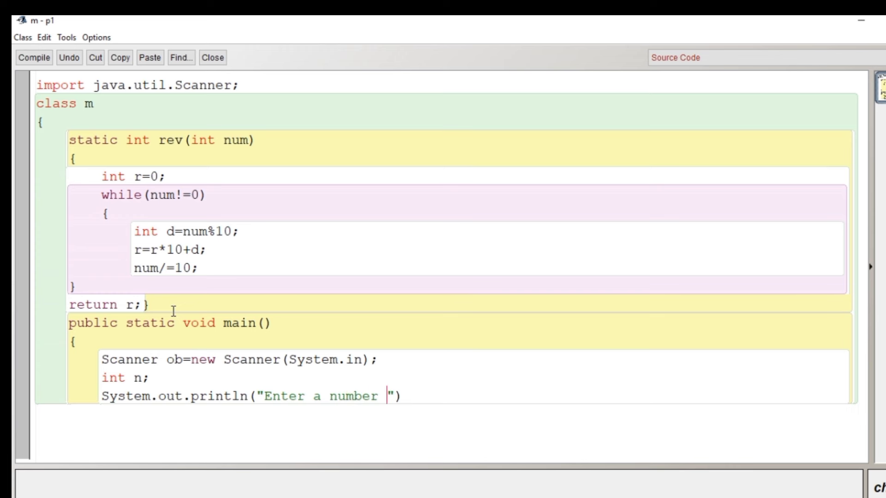
pyautogui.write(');')
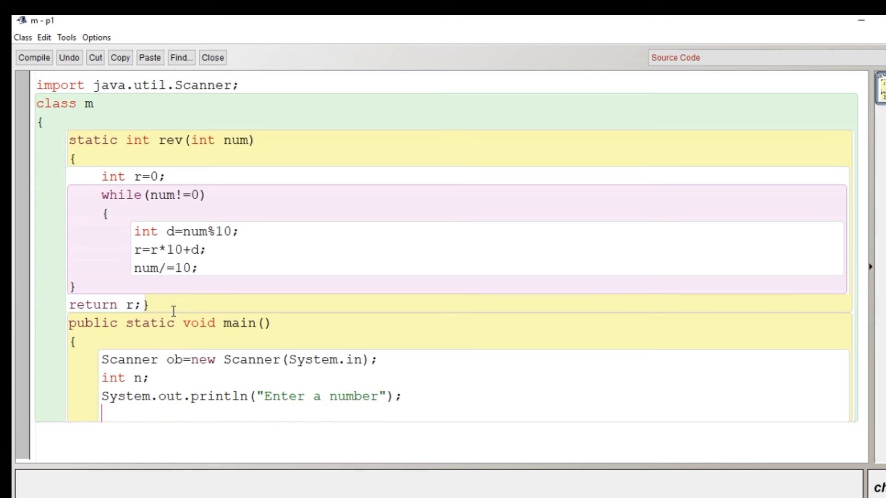
pyautogui.write('n')
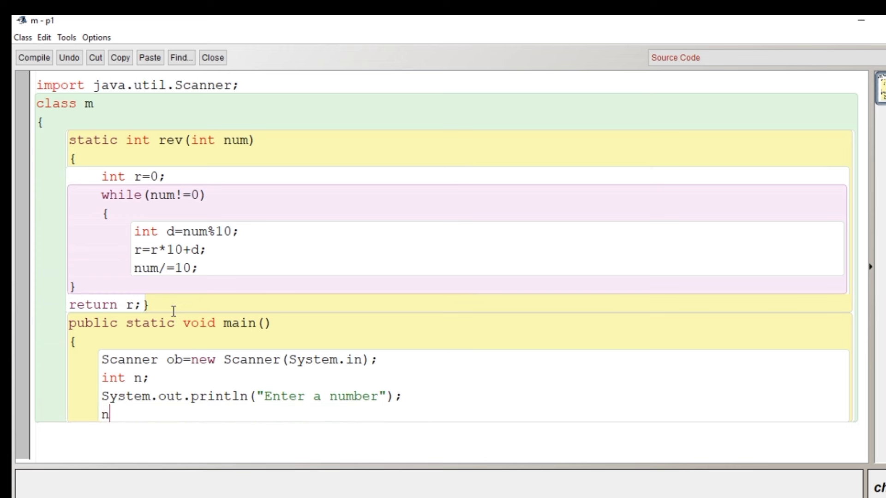
pyautogui.write('=ob.next')
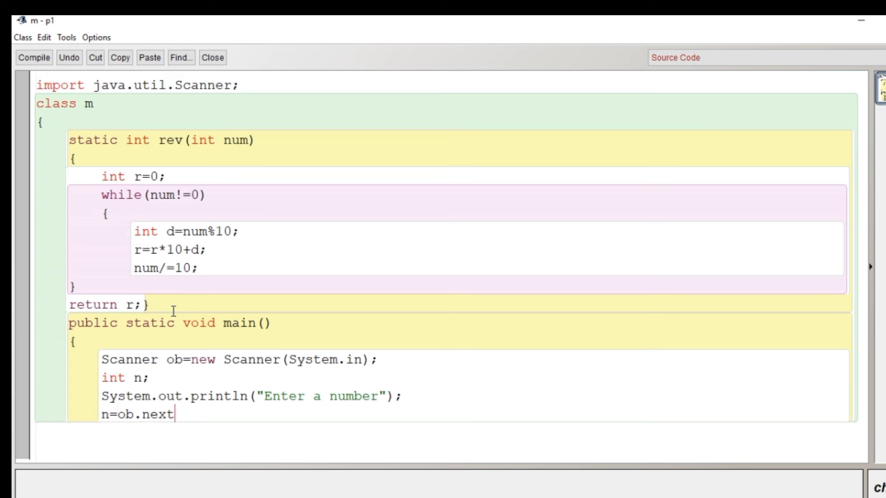
pyautogui.write('Int();')
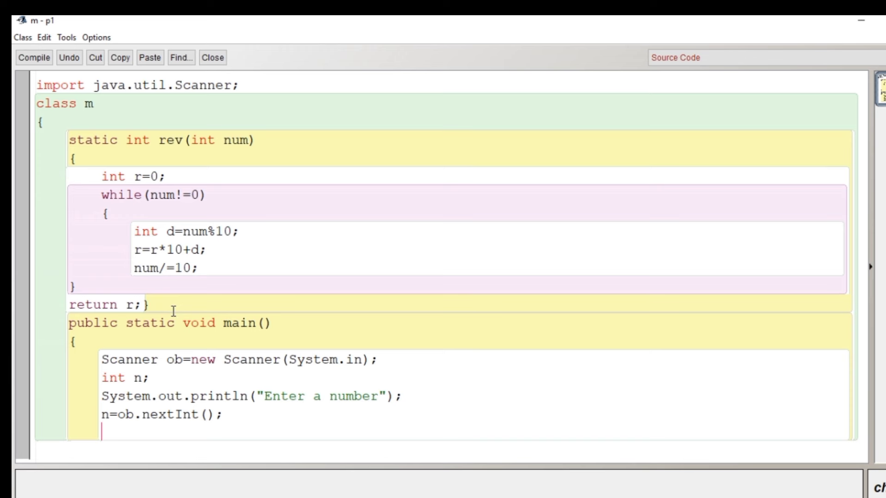
# Step: Write the loop header 'for(int i=1;i<n;i++)' in main
pyautogui.write('for')
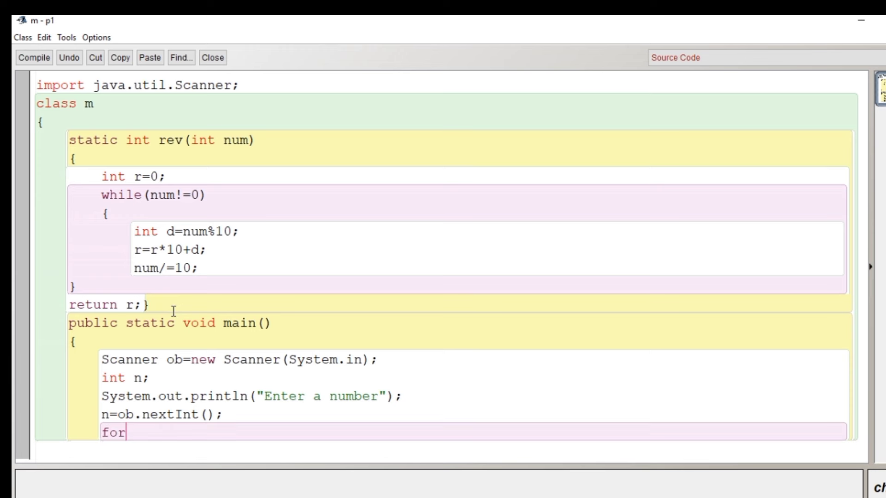
pyautogui.write('(int)')
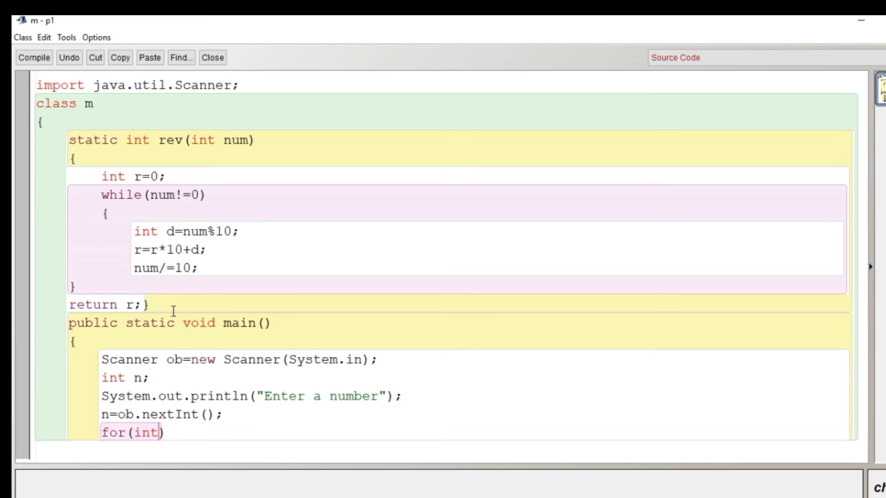
pyautogui.write('i=1')
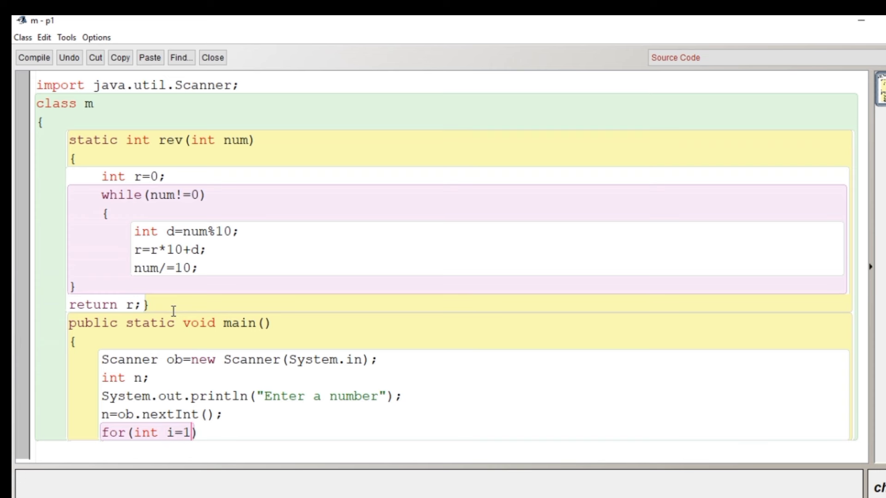
pyautogui.write('i<')
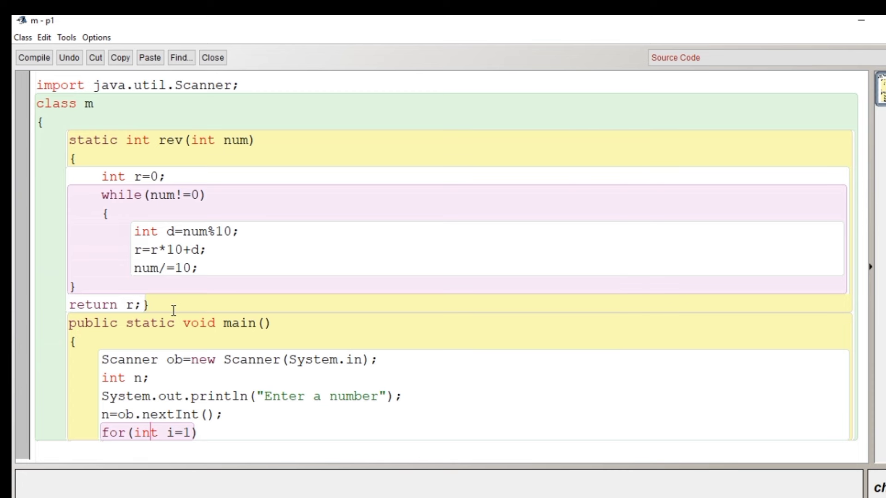
pyautogui.write(';i<n;i')
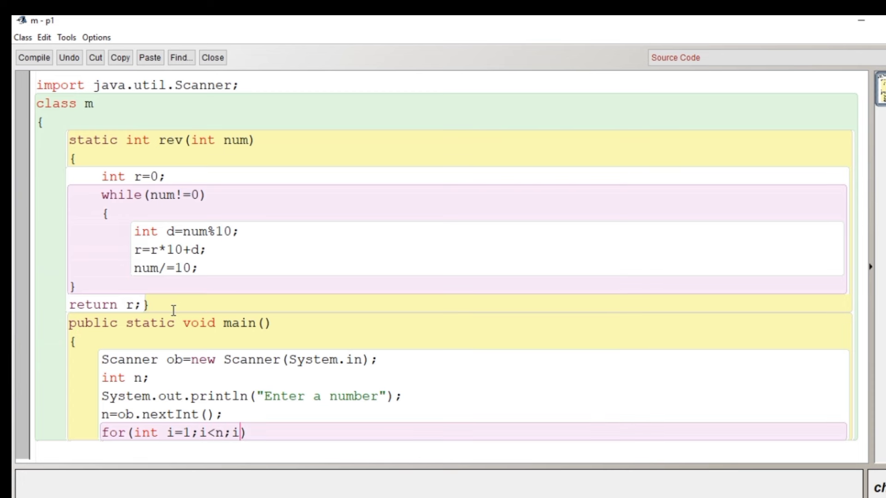
pyautogui.write('++)')
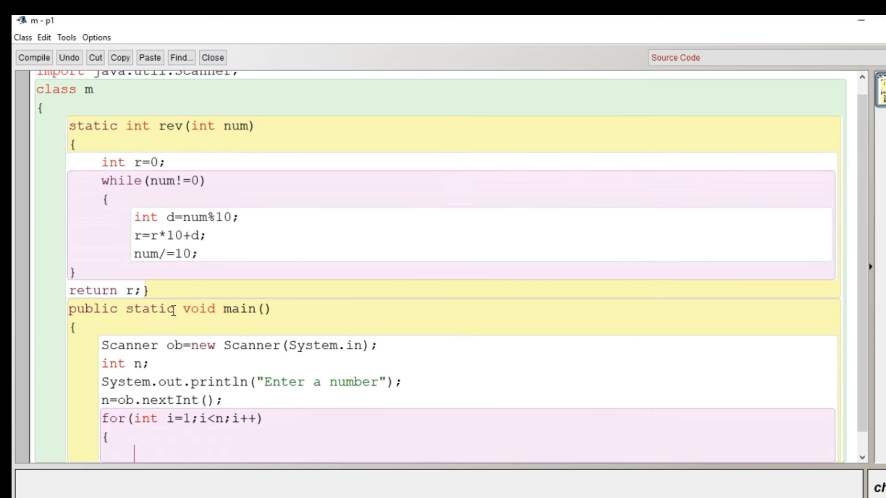
# Step: Inside the loop compute 'int j=rev(i);' and test 'if(i+j==n)' to start counting in c
pyautogui.write('int')
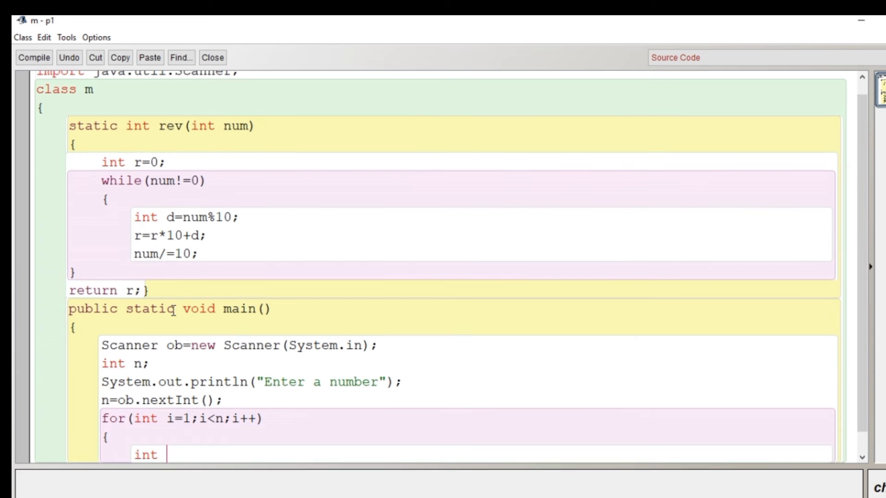
pyautogui.write('j=')
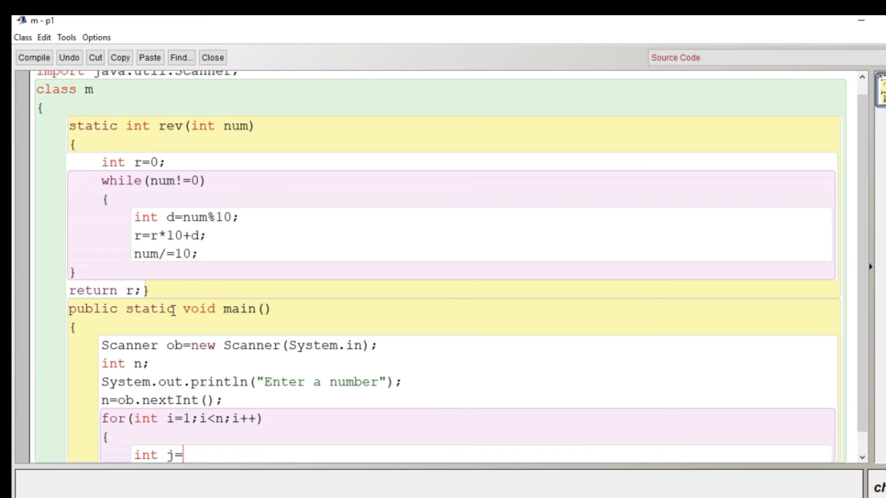
pyautogui.write('rev()')
pyautogui.write('i')
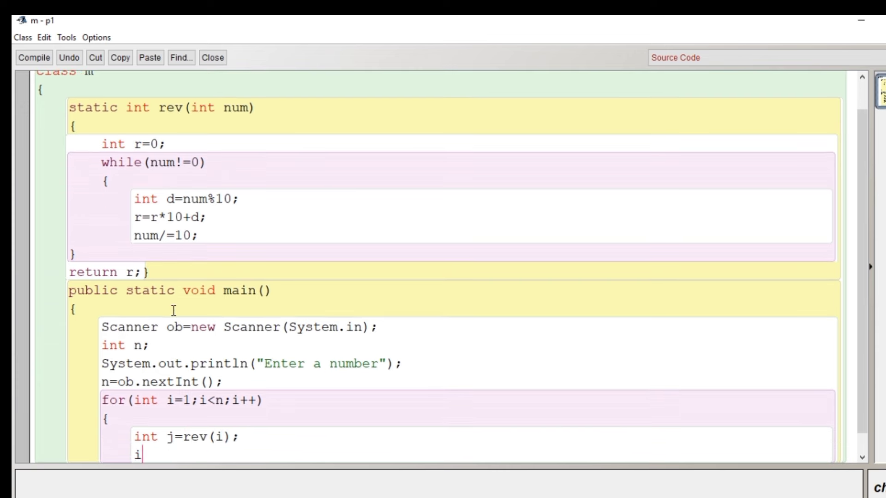
pyautogui.write('f(i)')
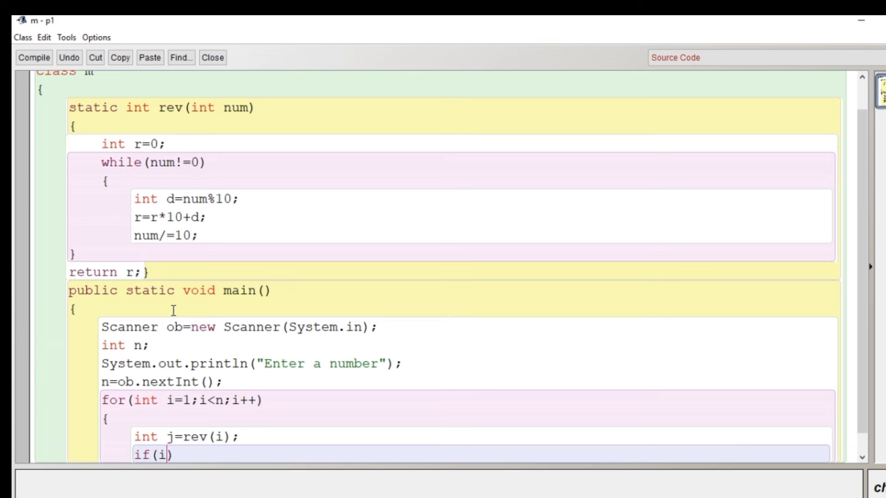
pyautogui.write('+')
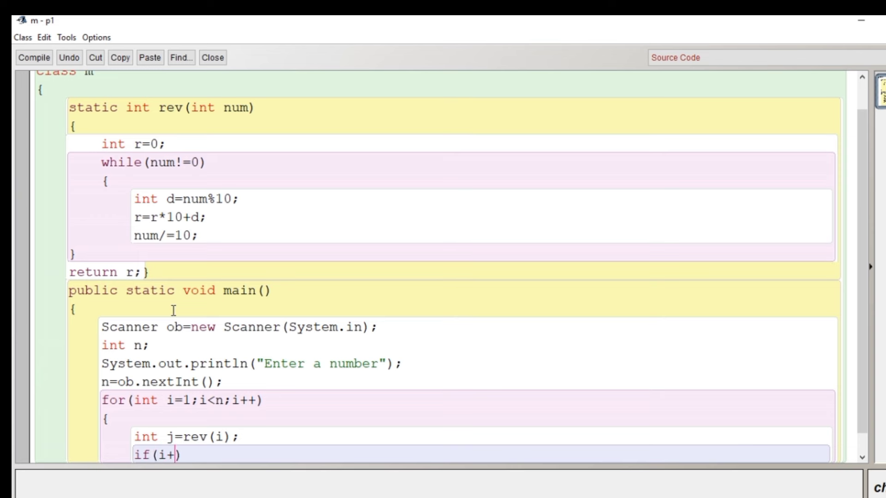
pyautogui.write('j==n')
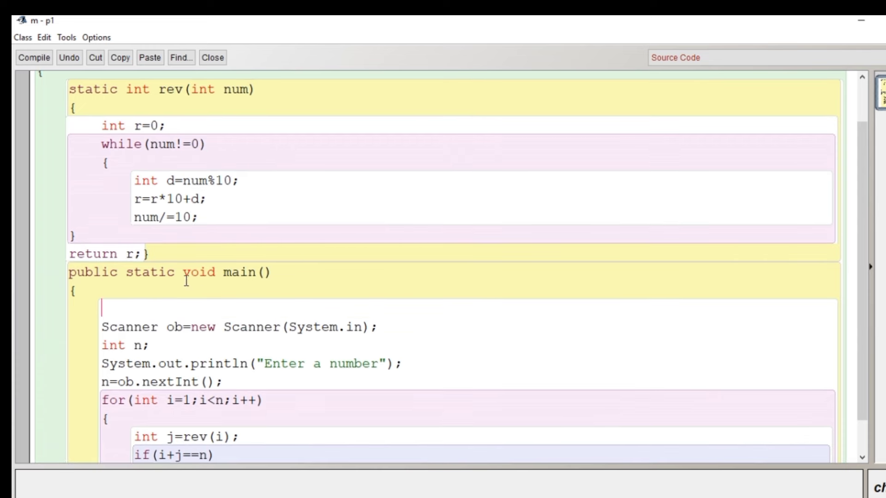
pyautogui.write('c=0')
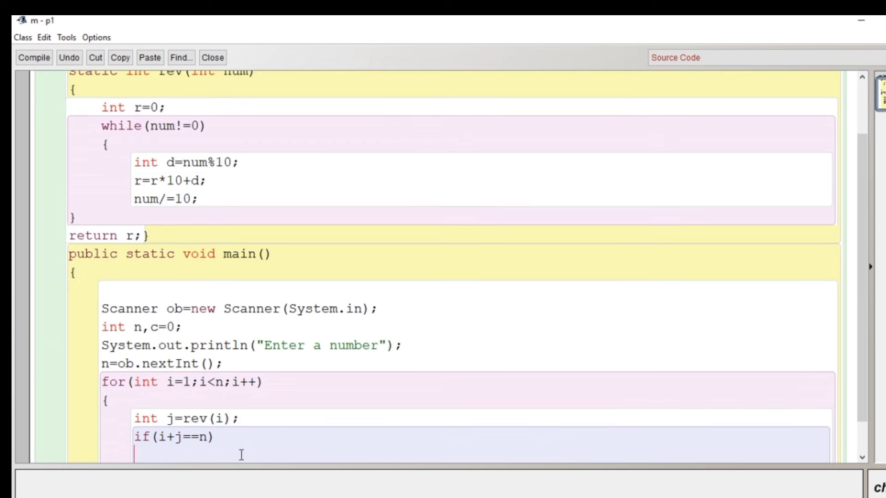
# Step: Increment c on a match, then print 'Mystry number' if c>0 else 'Not a mystry number'
pyautogui.write('c++;')
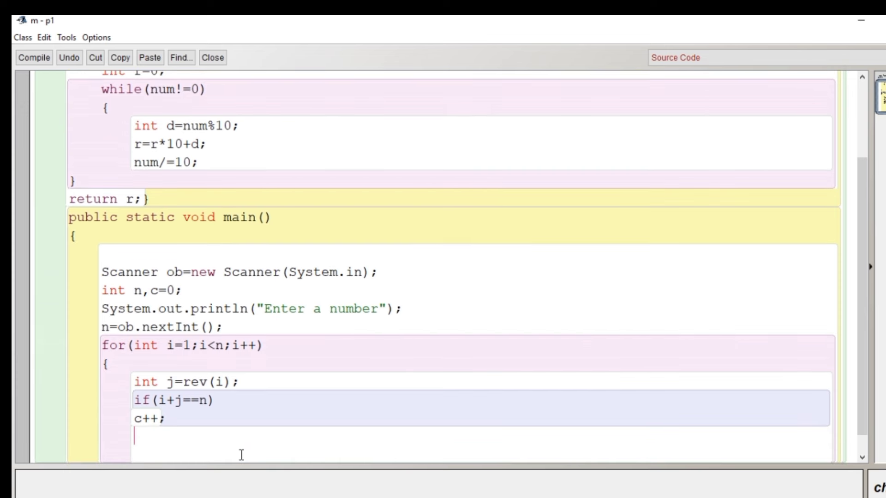
pyautogui.write('}')
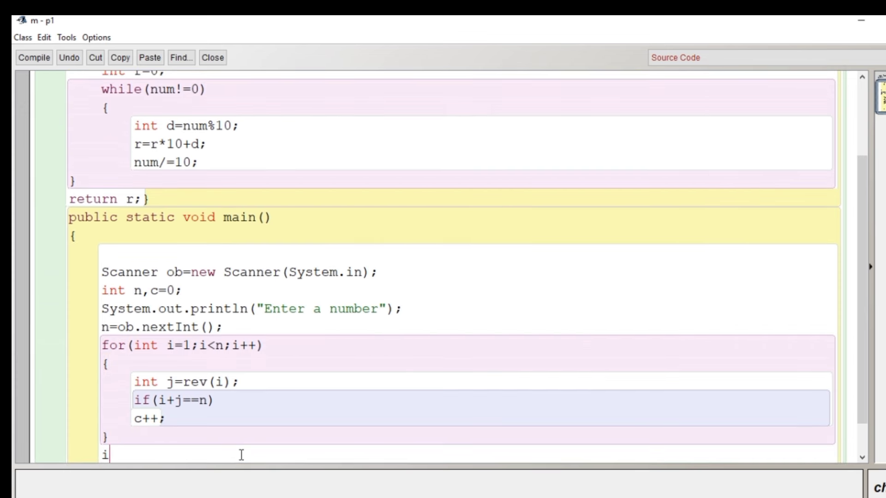
pyautogui.write('f(c>)')
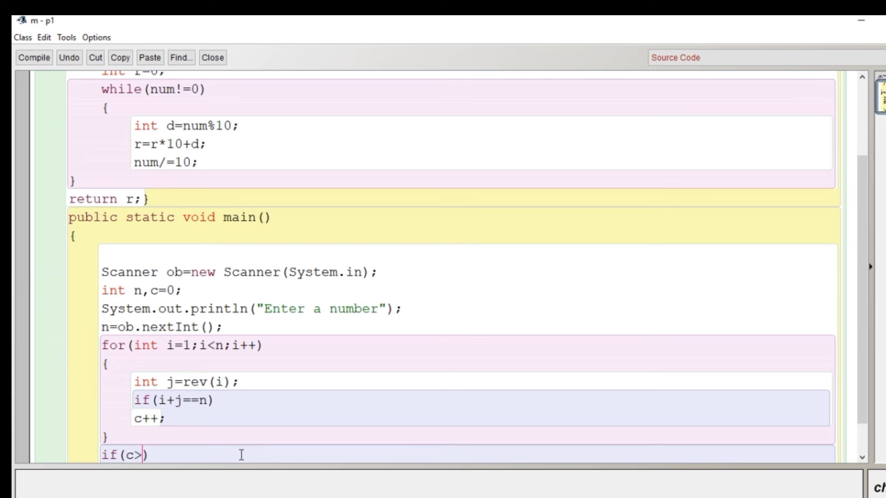
pyautogui.write('0')
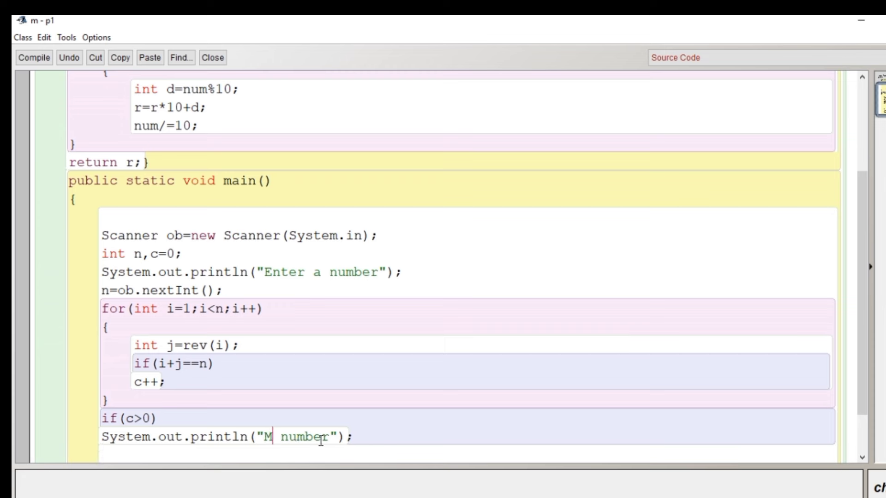
pyautogui.write('ystry')
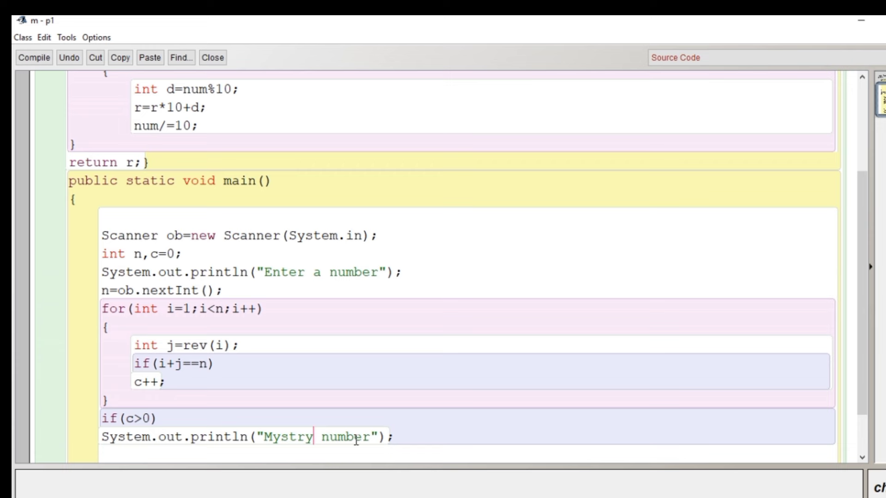
pyautogui.write('else')
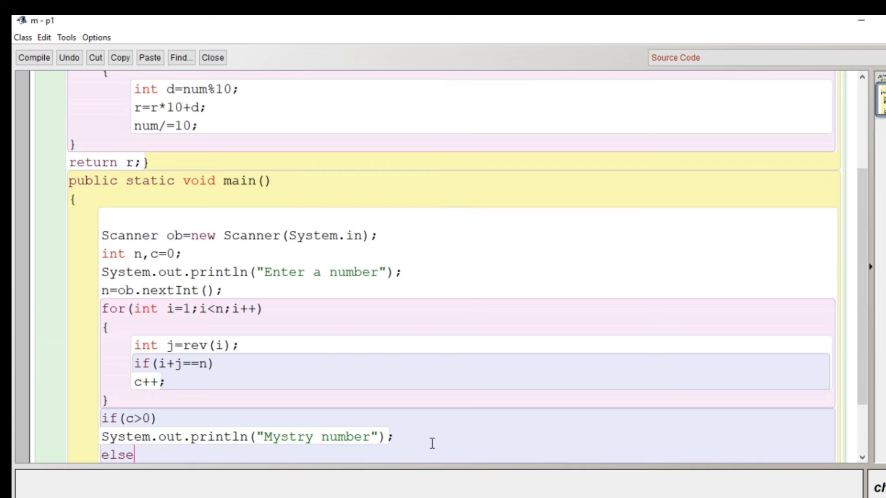
pyautogui.write('System.out.println("Enter number");')
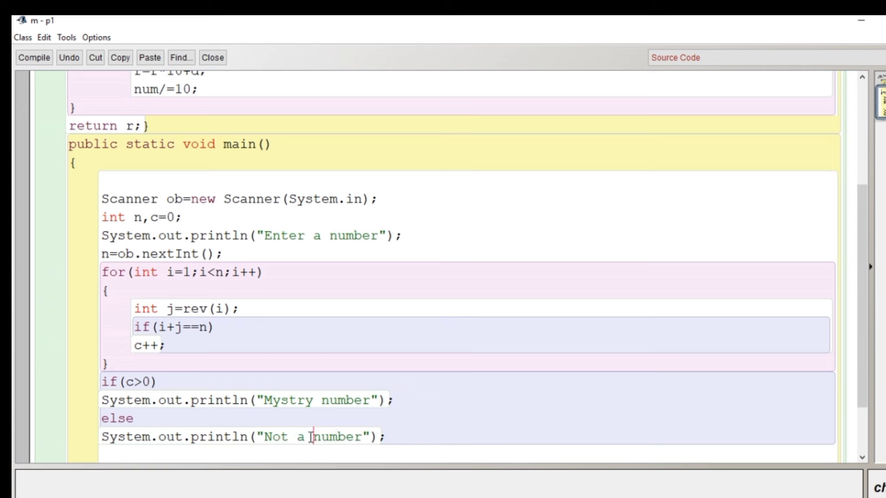
pyautogui.write('mystry')
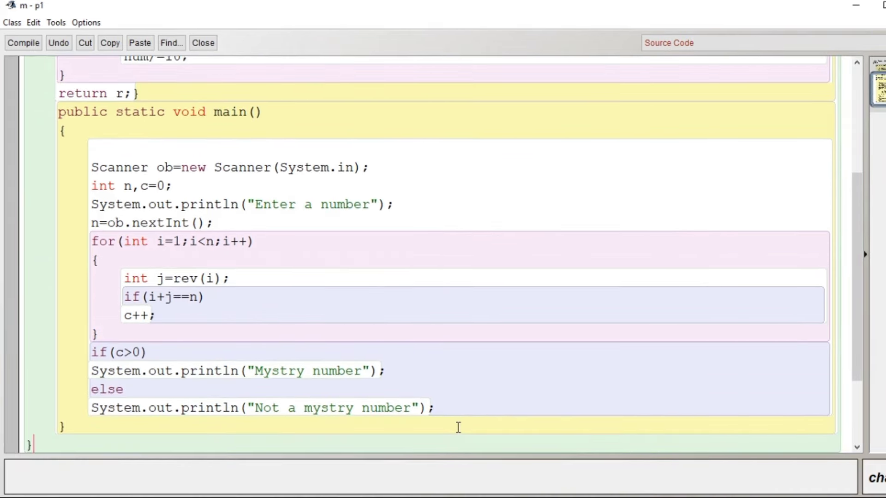
# Step: Compile class m, return to the project and bring up its context menu
pyautogui.click(22, 43)
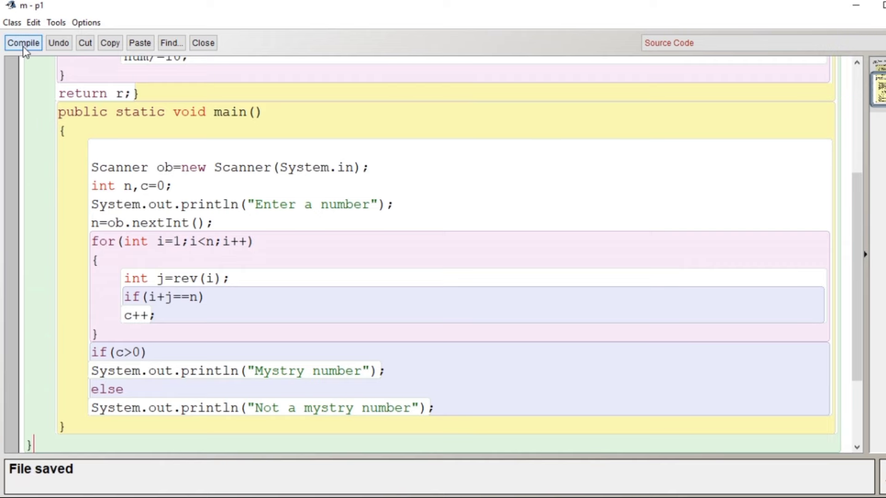
pyautogui.click(202, 42)
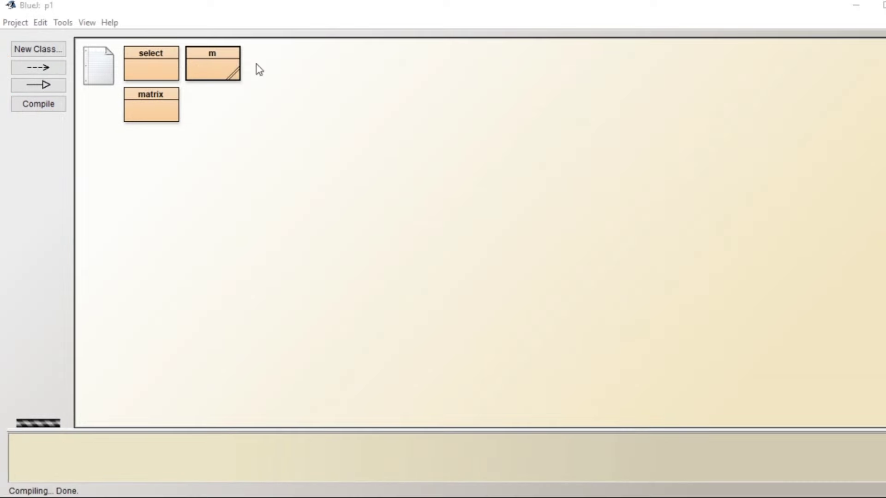
pyautogui.rightClick(212, 64)
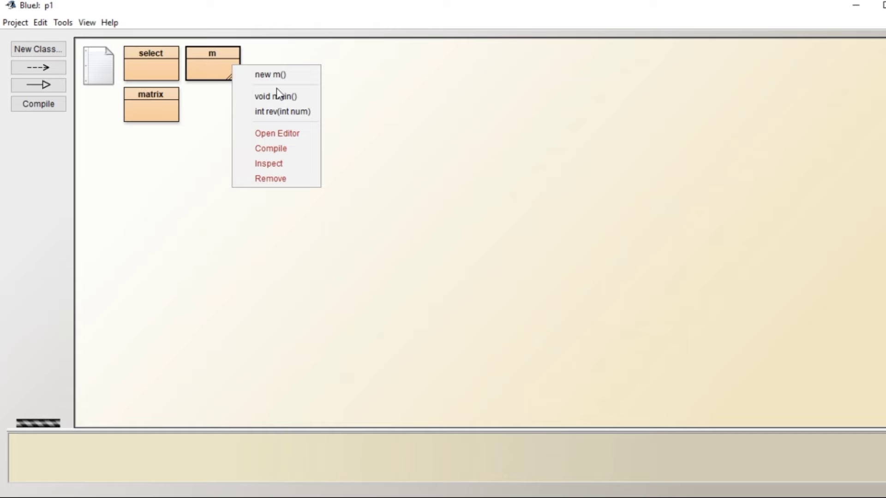
# Step: Run void main() and enter 543 (reported Not a mystry number), then 121 in the terminal
pyautogui.click(275, 95)
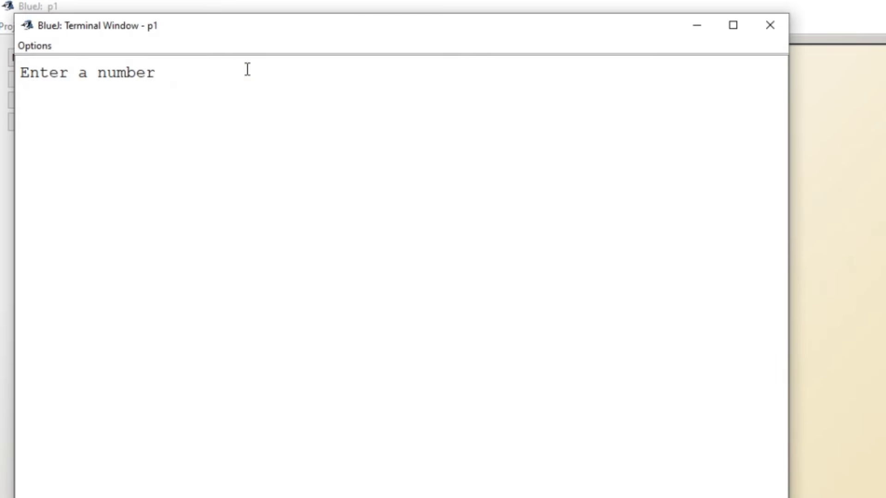
pyautogui.write('543')
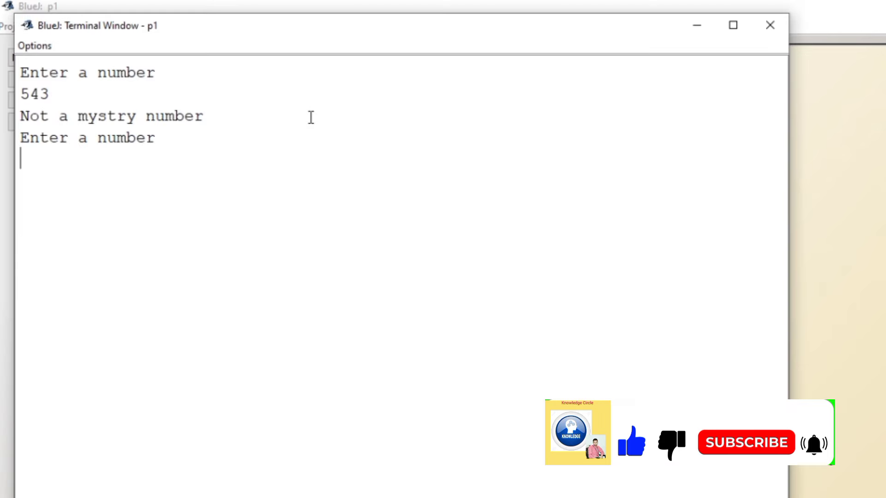
pyautogui.write('121')
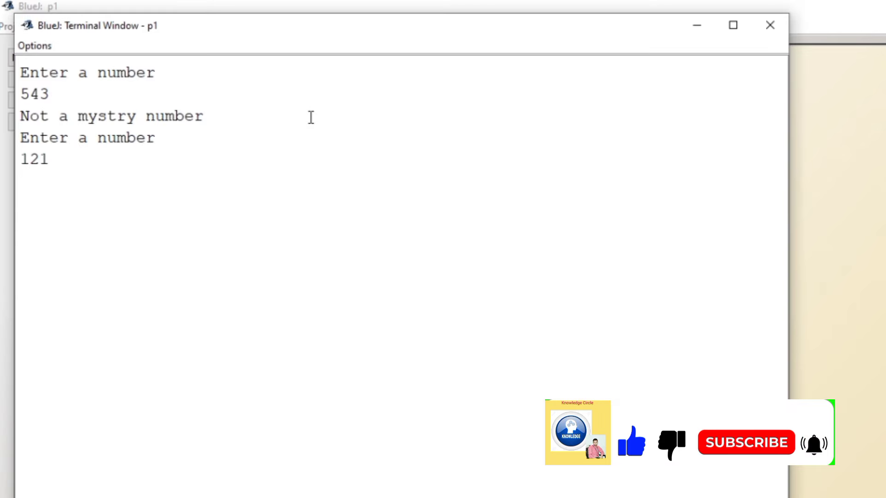